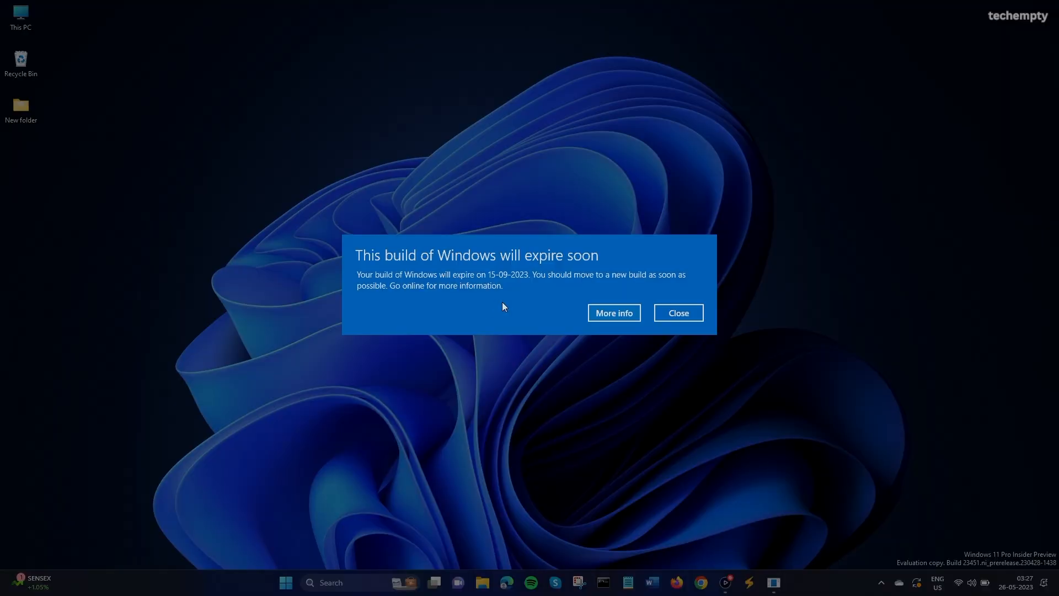
{"action": "mouse_move", "coordinate": [553, 271]}
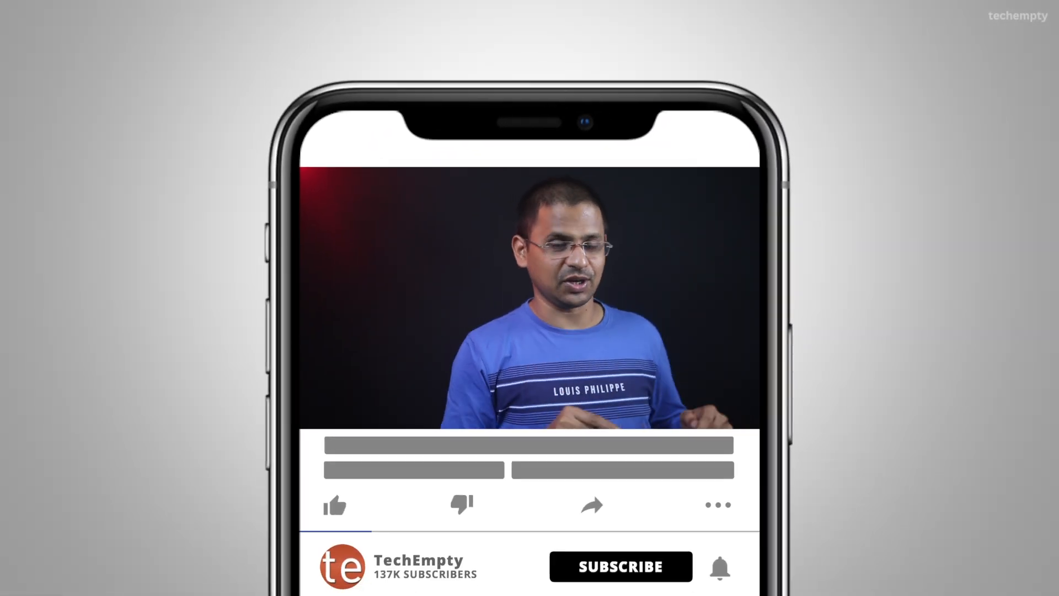
Step: Browse from Windows (C:) into Windows\System32 to locate the LicensingUI application
{"action": "left_click", "coordinate": [620, 566]}
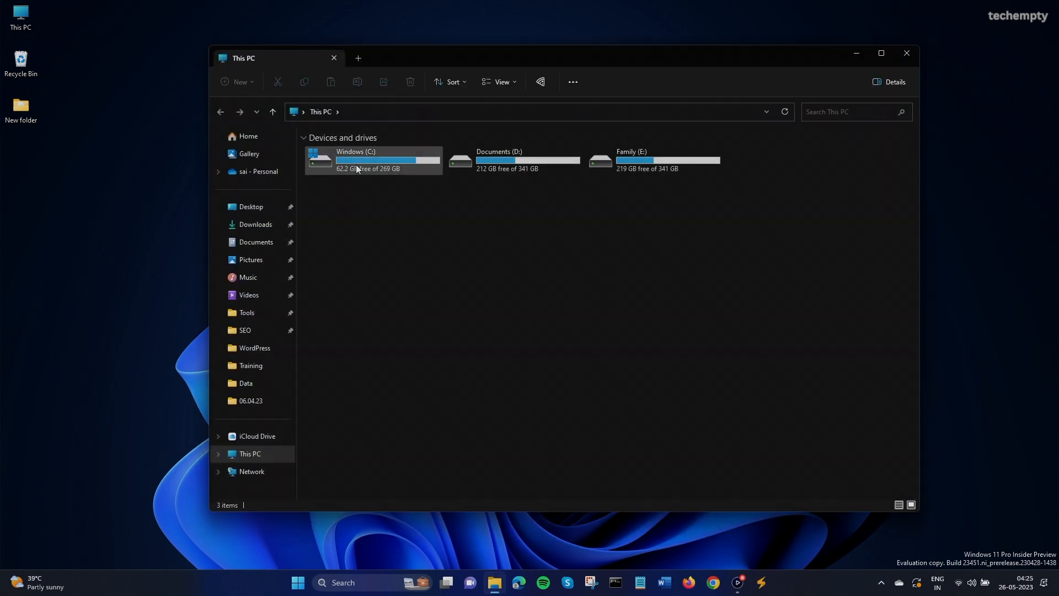
{"action": "double_click", "coordinate": [371, 160]}
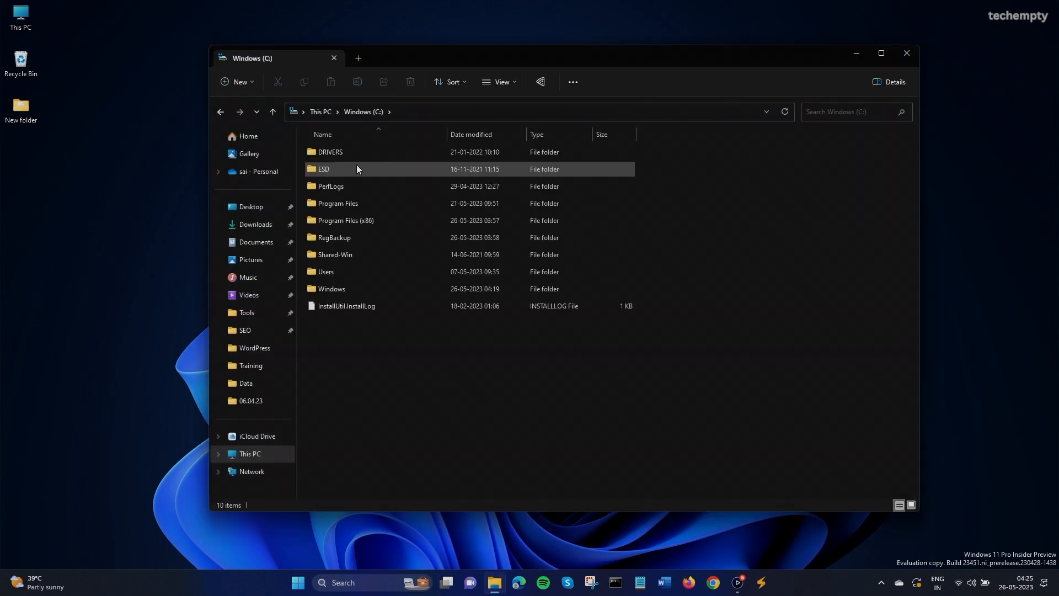
{"action": "left_click", "coordinate": [331, 289]}
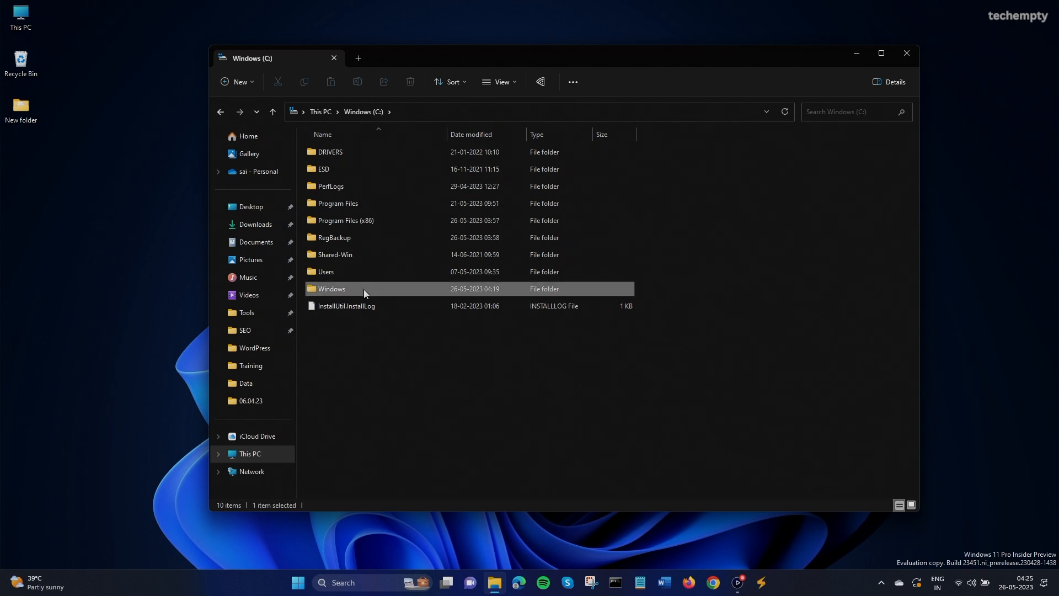
{"action": "double_click", "coordinate": [332, 289]}
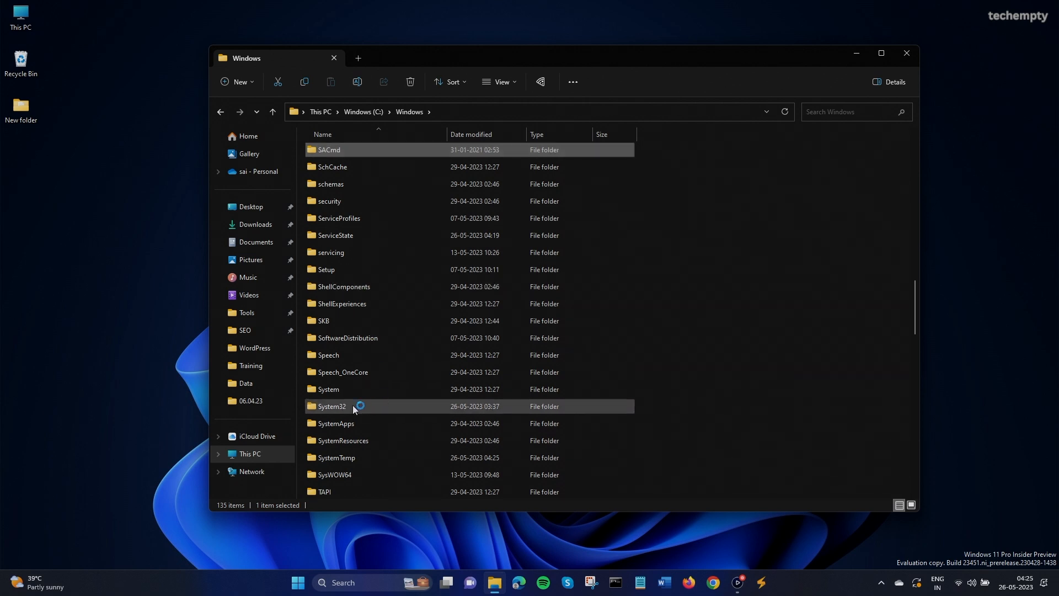
{"action": "double_click", "coordinate": [331, 406]}
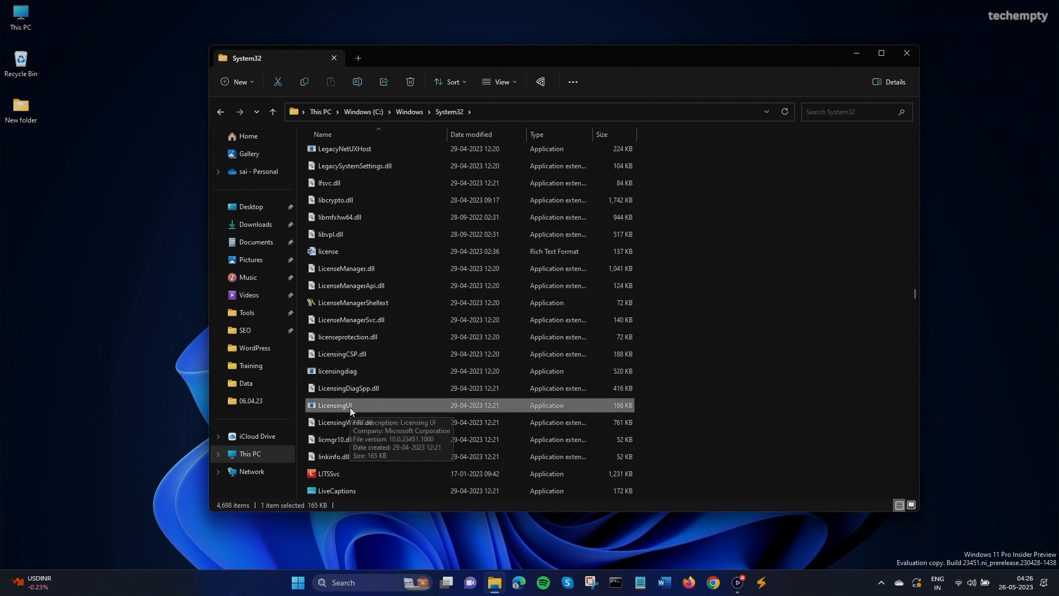
{"action": "right_click", "coordinate": [334, 404]}
{"action": "type", "text": "1"}
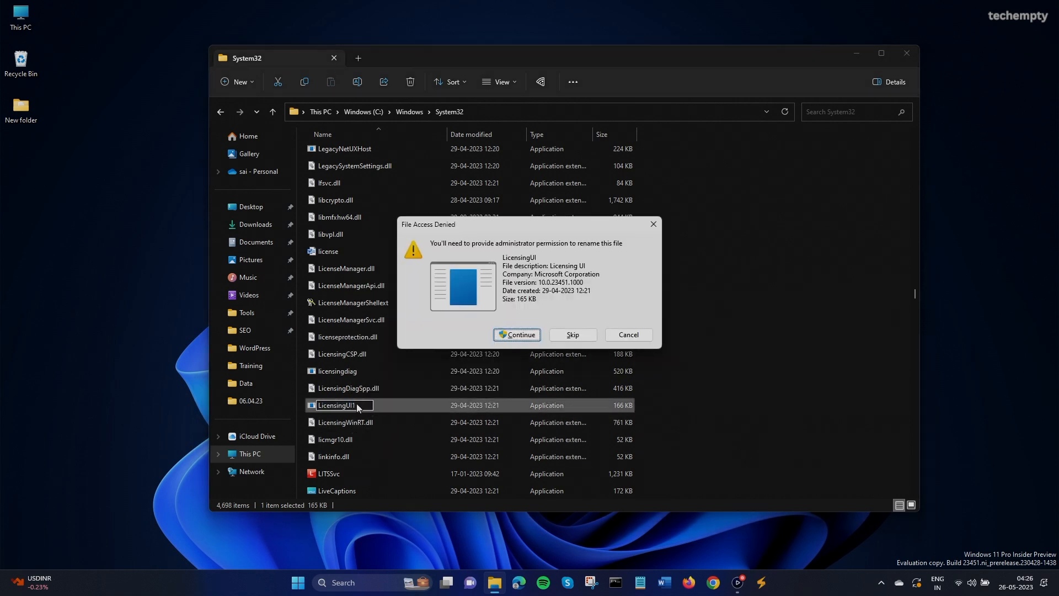
{"action": "left_click", "coordinate": [517, 335]}
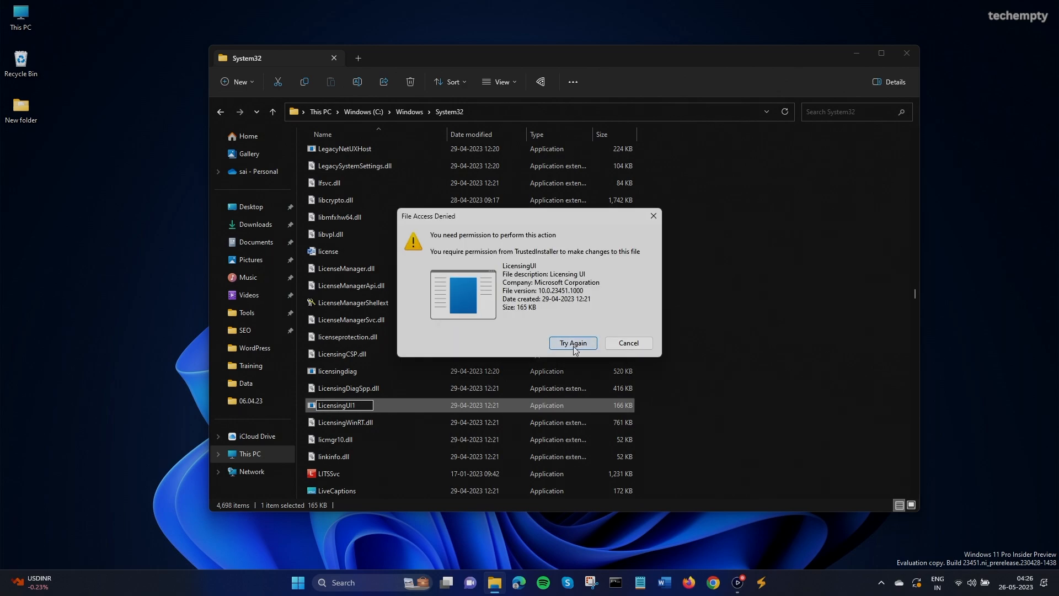
{"action": "right_click", "coordinate": [336, 405]}
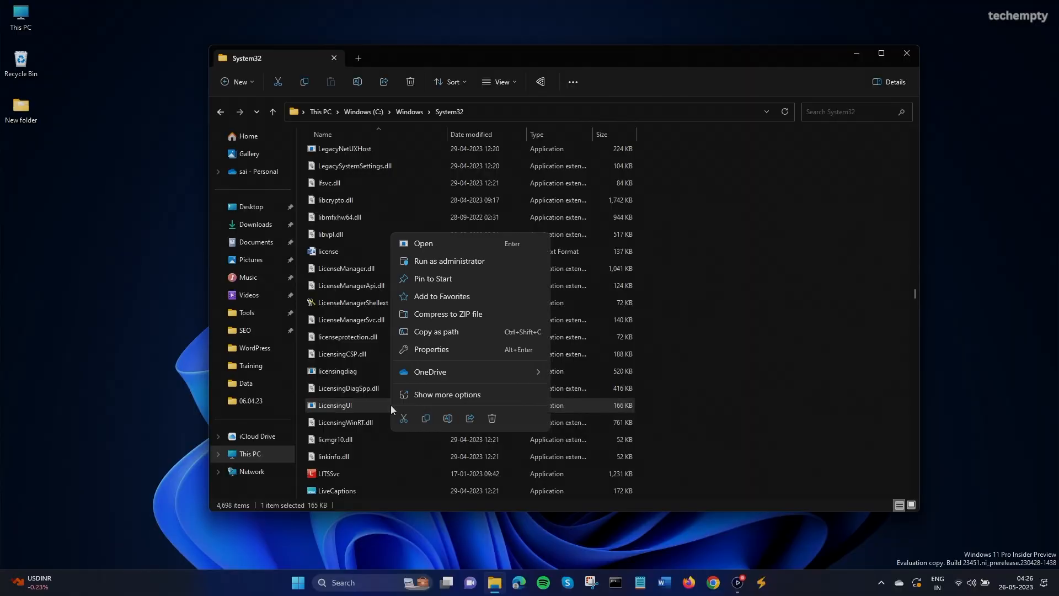
{"action": "mouse_move", "coordinate": [459, 355]}
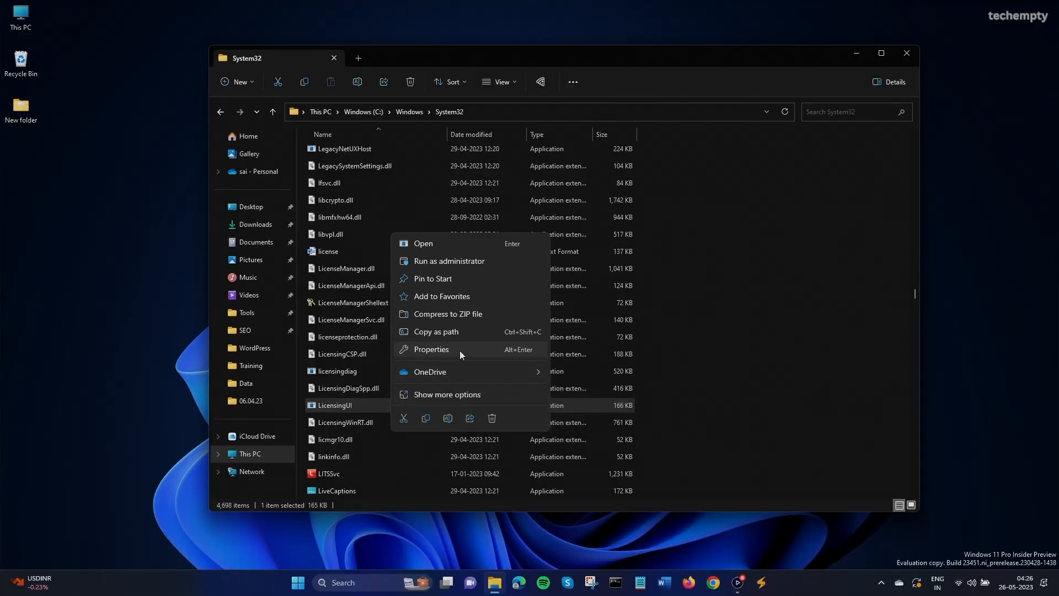
Step: Open LicensingUI's Properties on the Security tab and go to Advanced security settings
{"action": "left_click", "coordinate": [431, 349]}
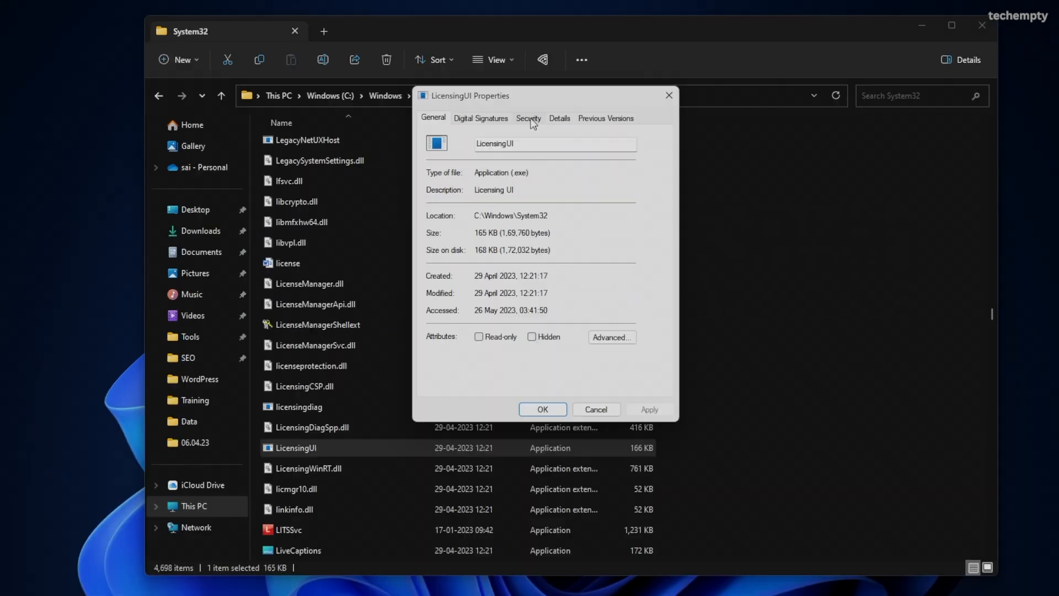
{"action": "left_click", "coordinate": [528, 118]}
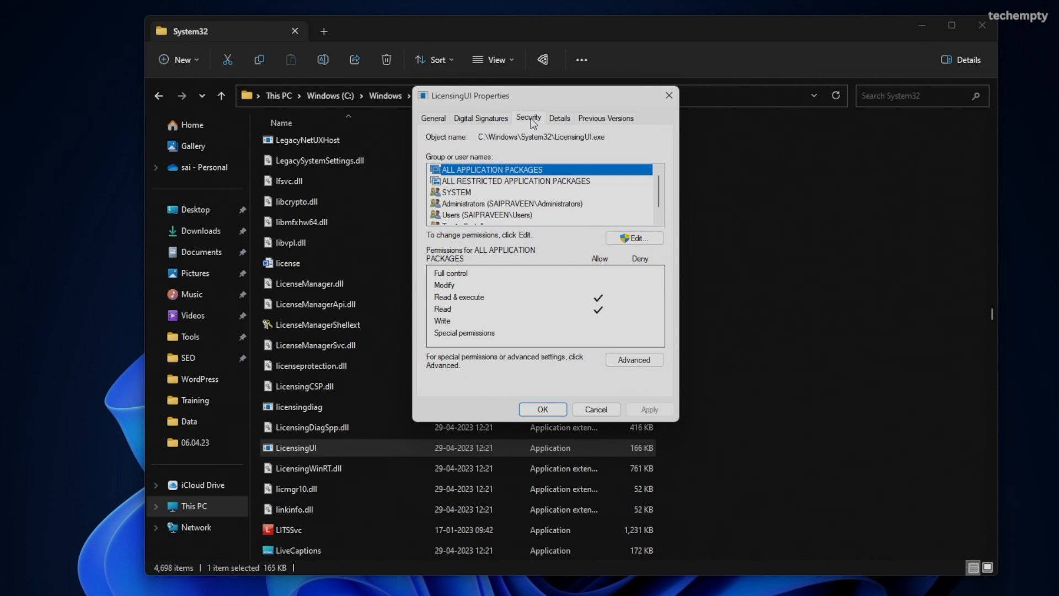
{"action": "mouse_move", "coordinate": [619, 352]}
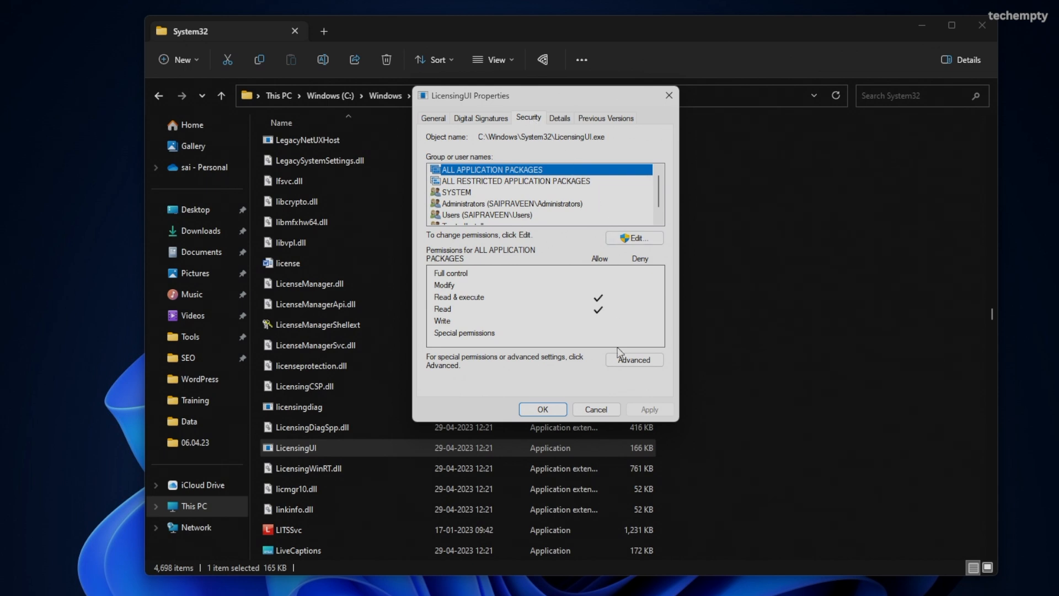
{"action": "left_click", "coordinate": [633, 359]}
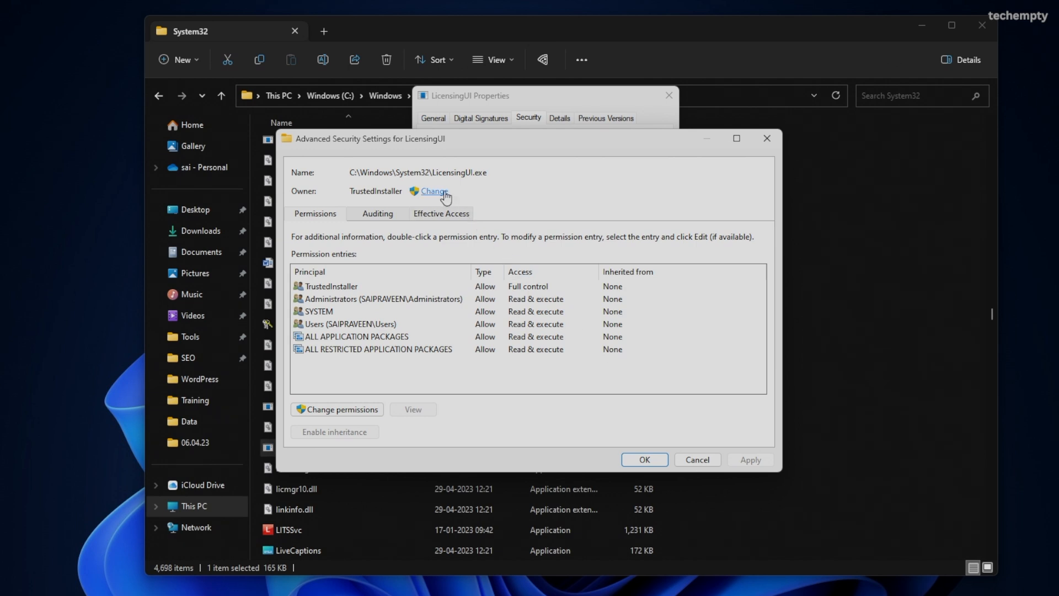
Step: Change LicensingUI's owner from TrustedInstaller to the Administrators group and apply it
{"action": "left_click", "coordinate": [433, 191]}
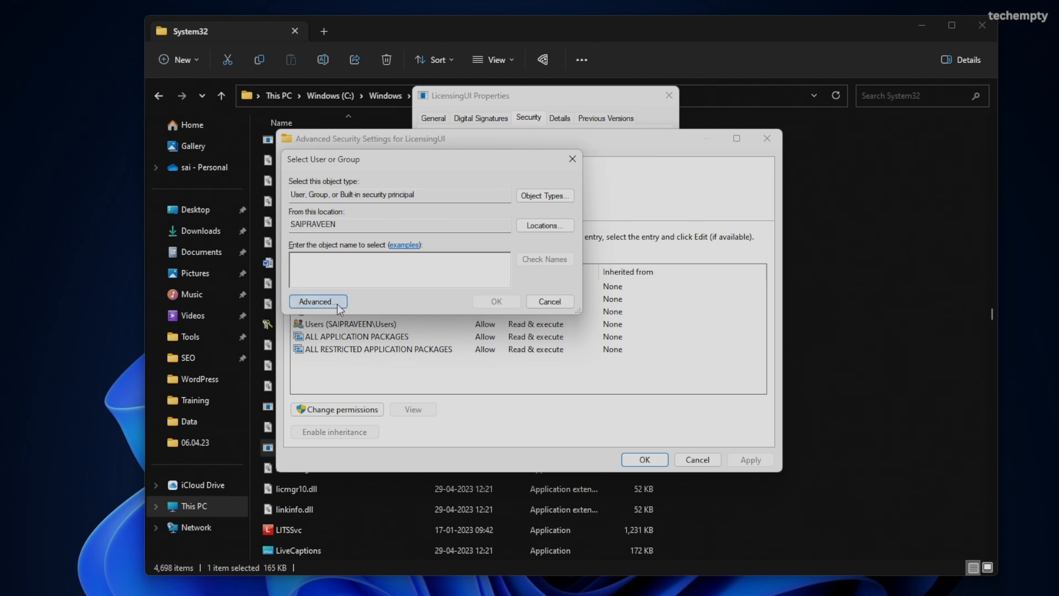
{"action": "left_click", "coordinate": [317, 301]}
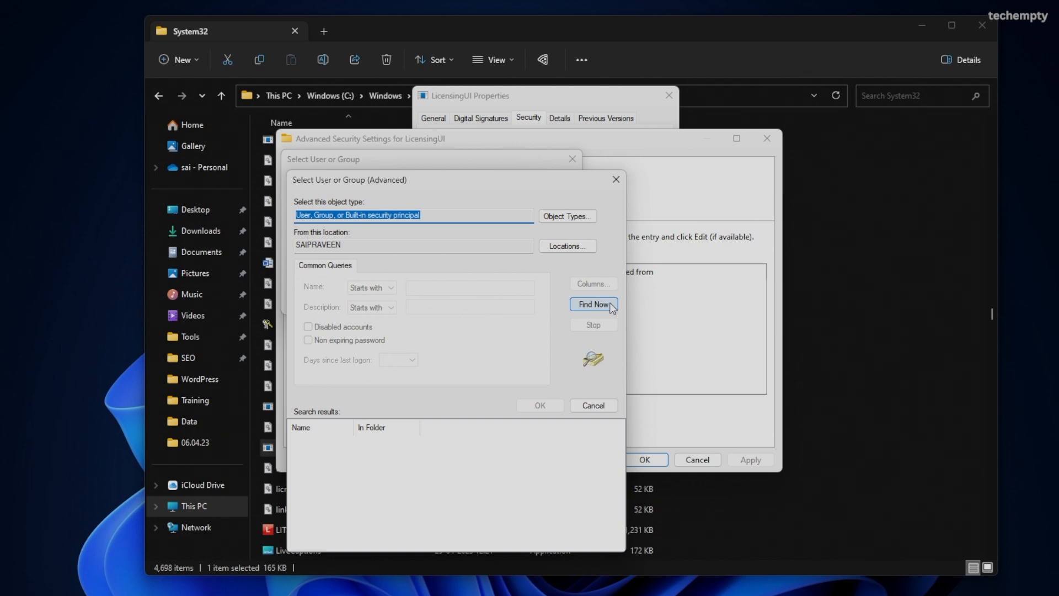
{"action": "left_click", "coordinate": [592, 304]}
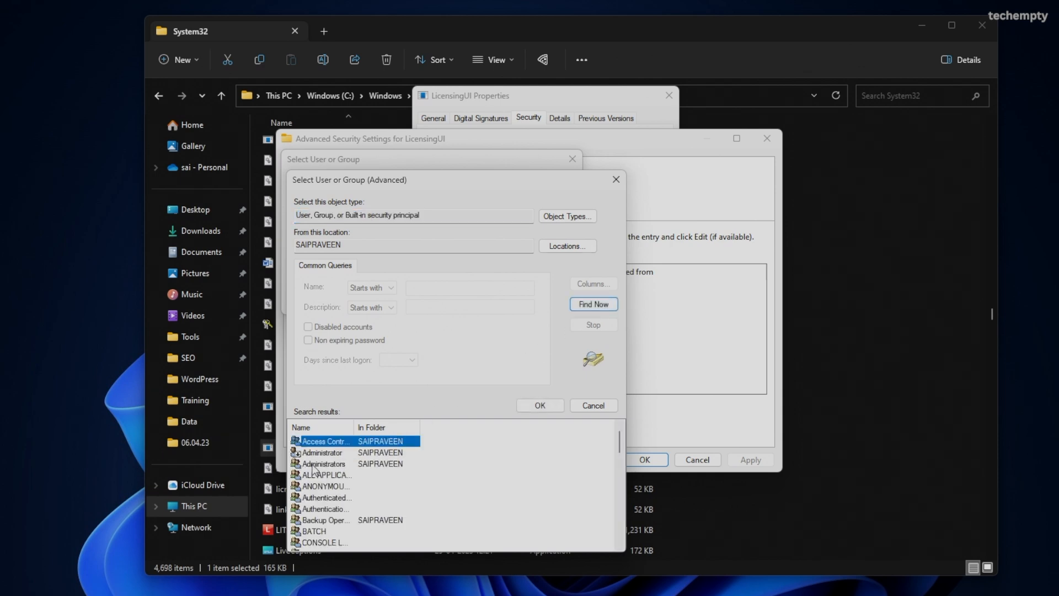
{"action": "left_click", "coordinate": [325, 463]}
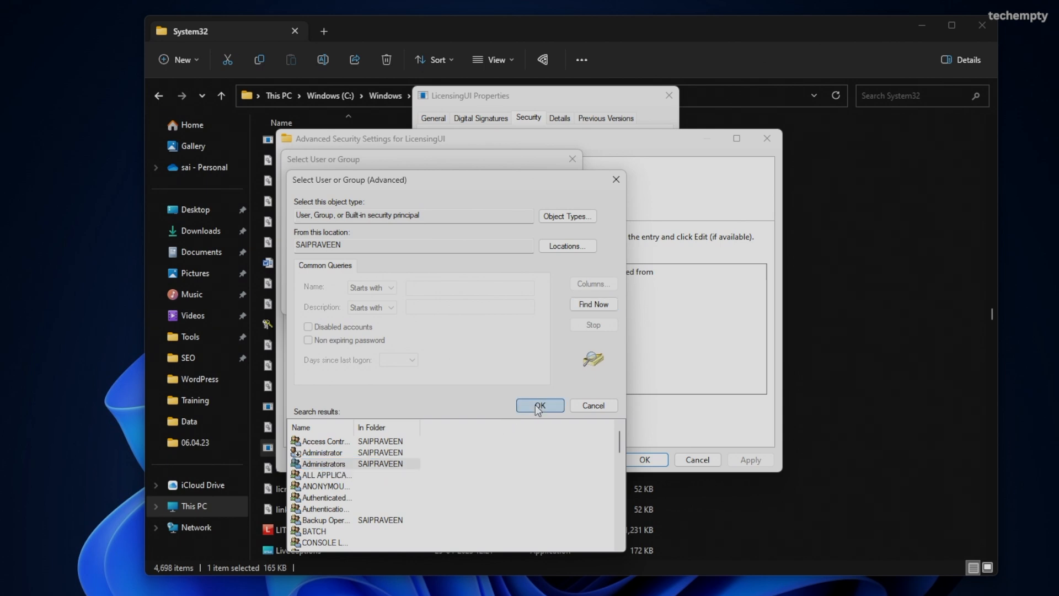
{"action": "left_click", "coordinate": [540, 405]}
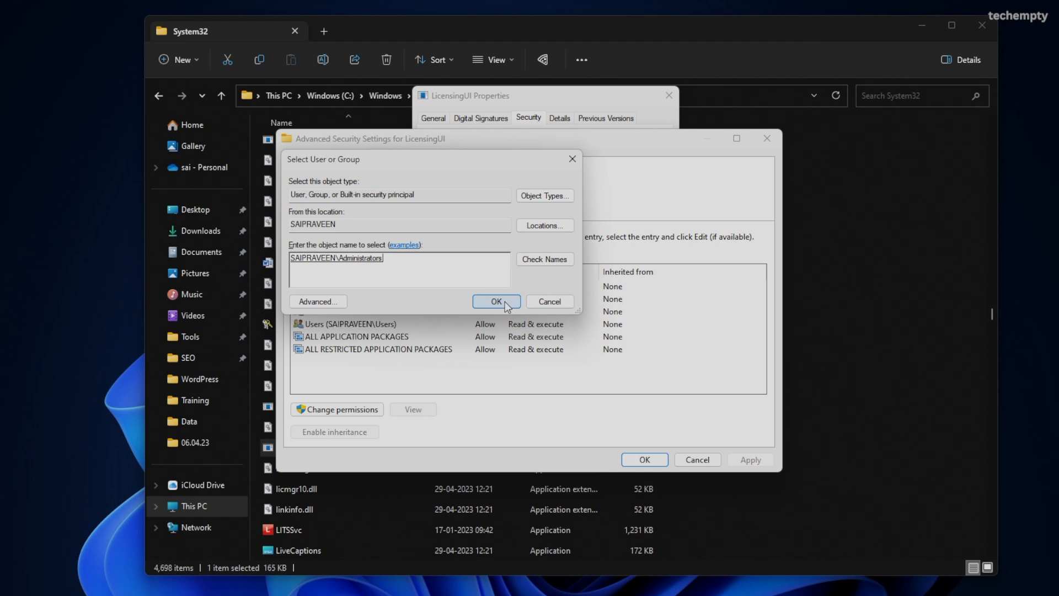
{"action": "left_click", "coordinate": [496, 301]}
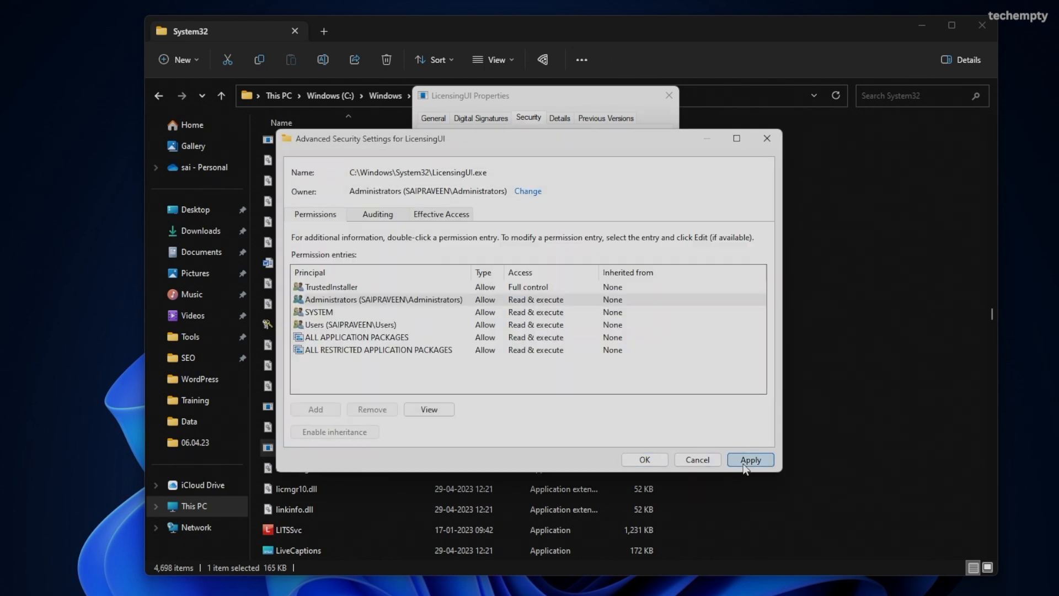
{"action": "left_click", "coordinate": [750, 460]}
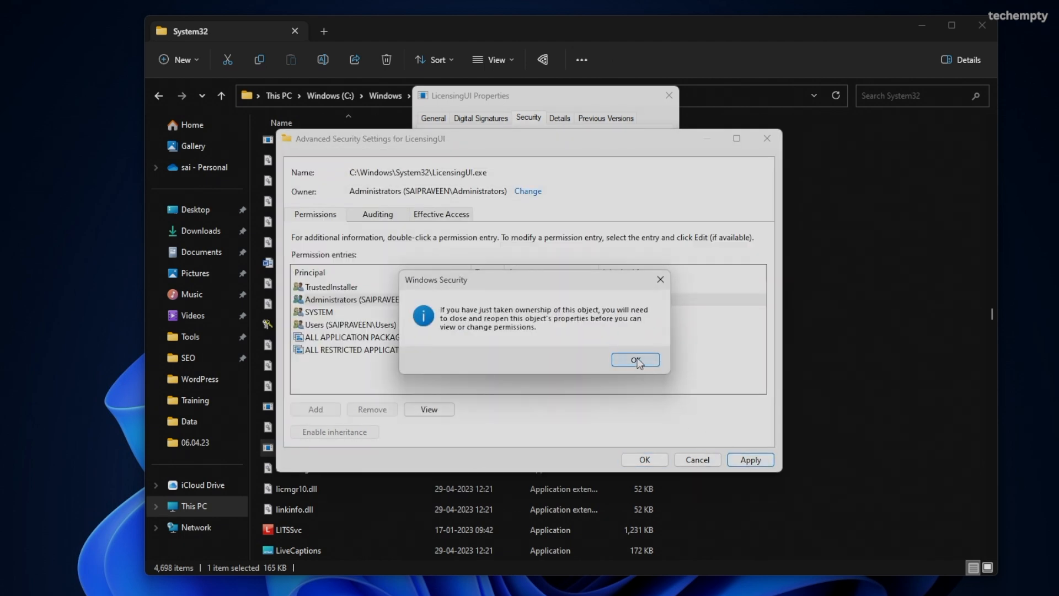
{"action": "left_click", "coordinate": [633, 359]}
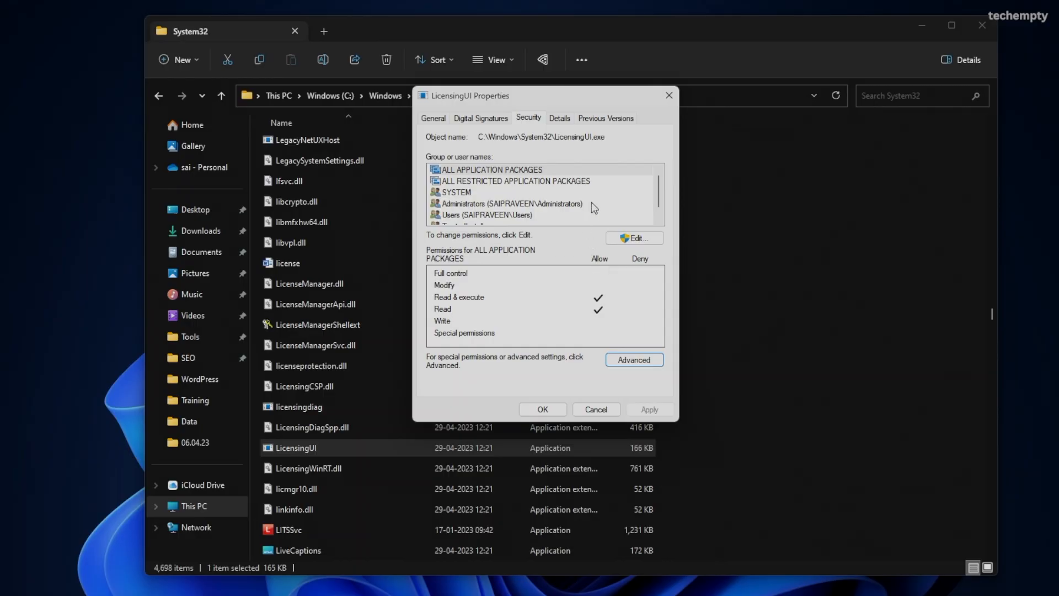
Step: Allow Full control for Administrators on LicensingUI, accept the system-file warning, and close Properties
{"action": "left_click", "coordinate": [509, 203]}
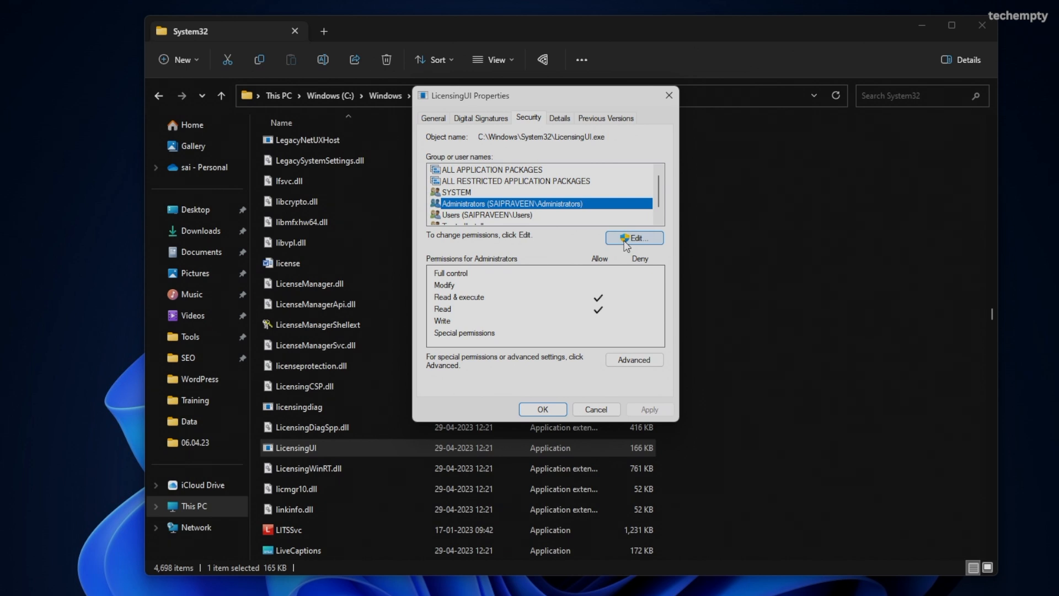
{"action": "left_click", "coordinate": [633, 238]}
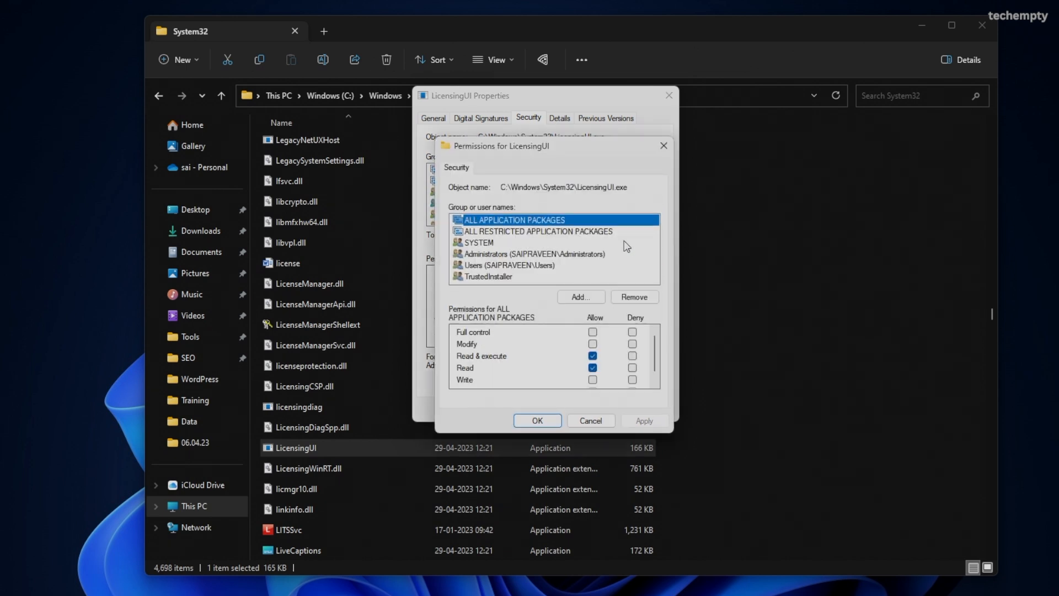
{"action": "left_click", "coordinate": [531, 253]}
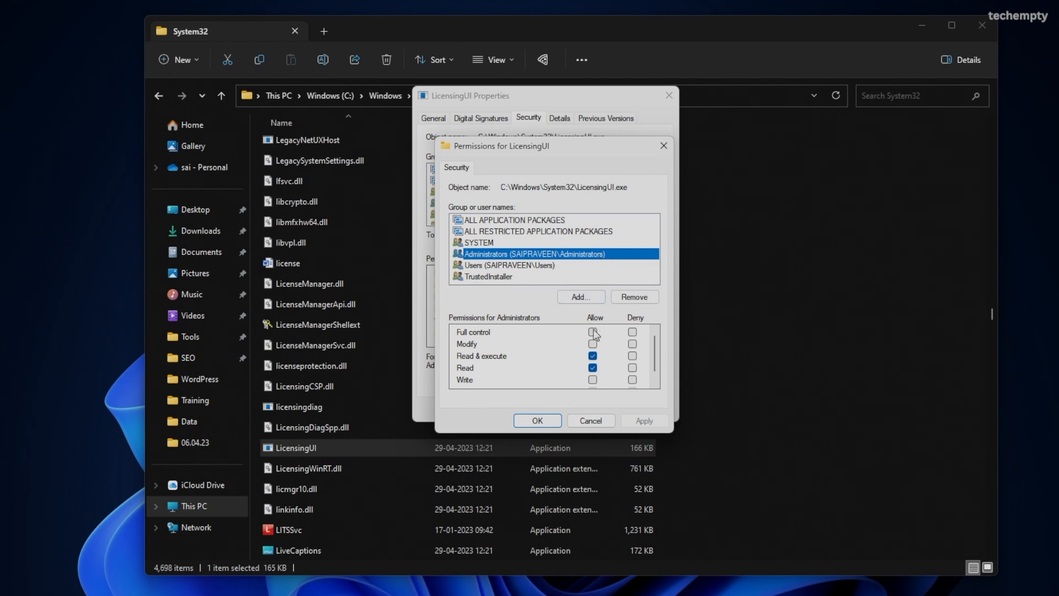
{"action": "left_click", "coordinate": [593, 331]}
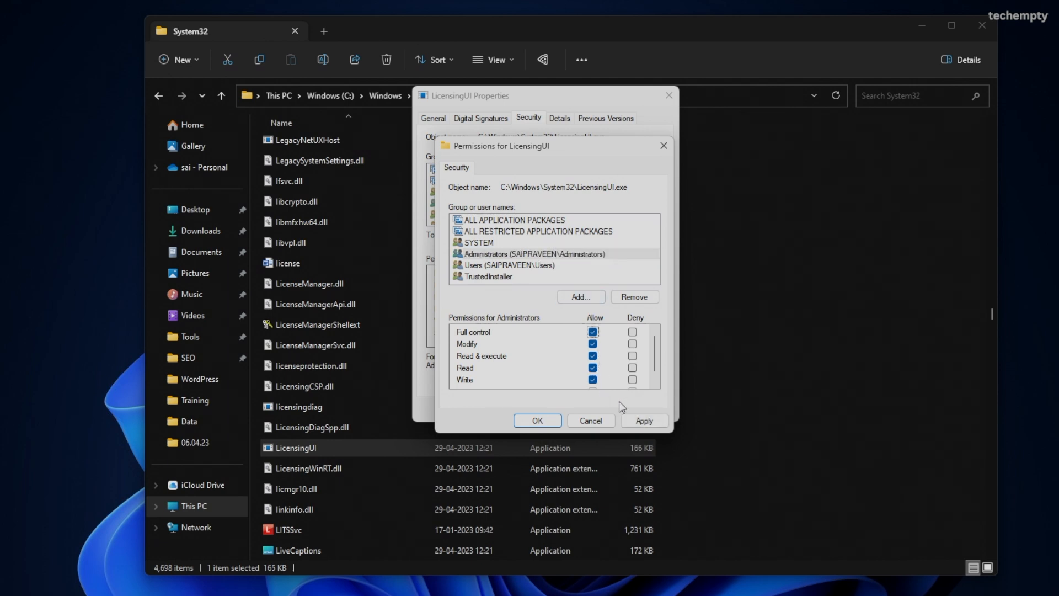
{"action": "left_click", "coordinate": [644, 420]}
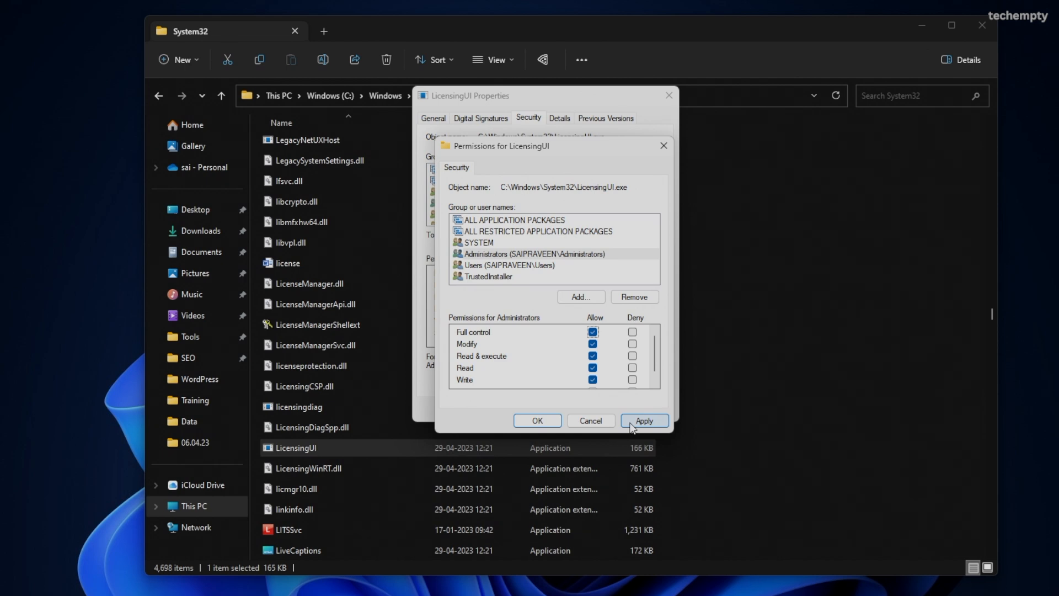
{"action": "left_click", "coordinate": [643, 420]}
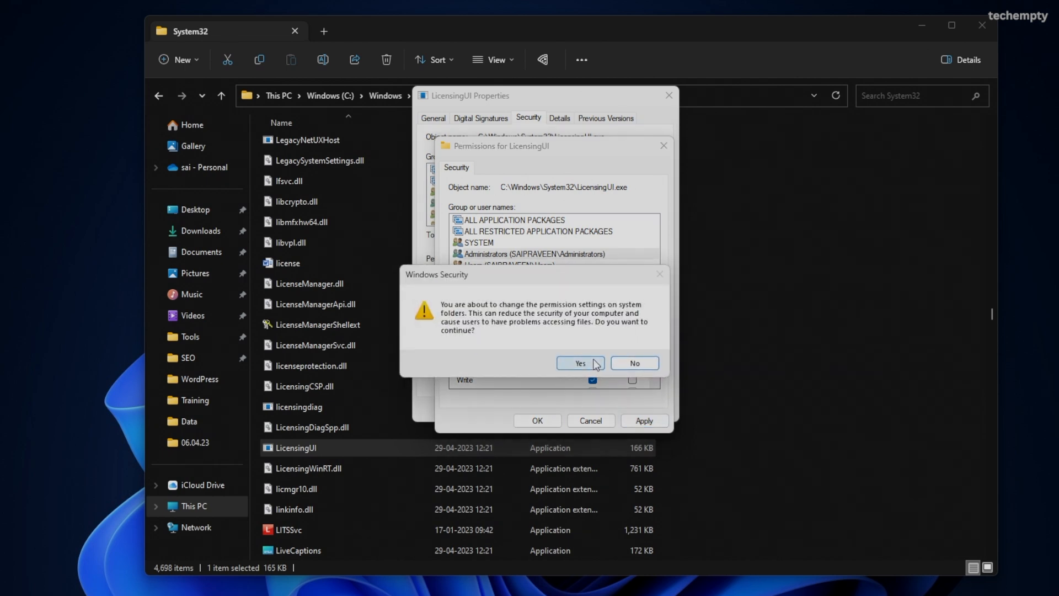
{"action": "left_click", "coordinate": [579, 363]}
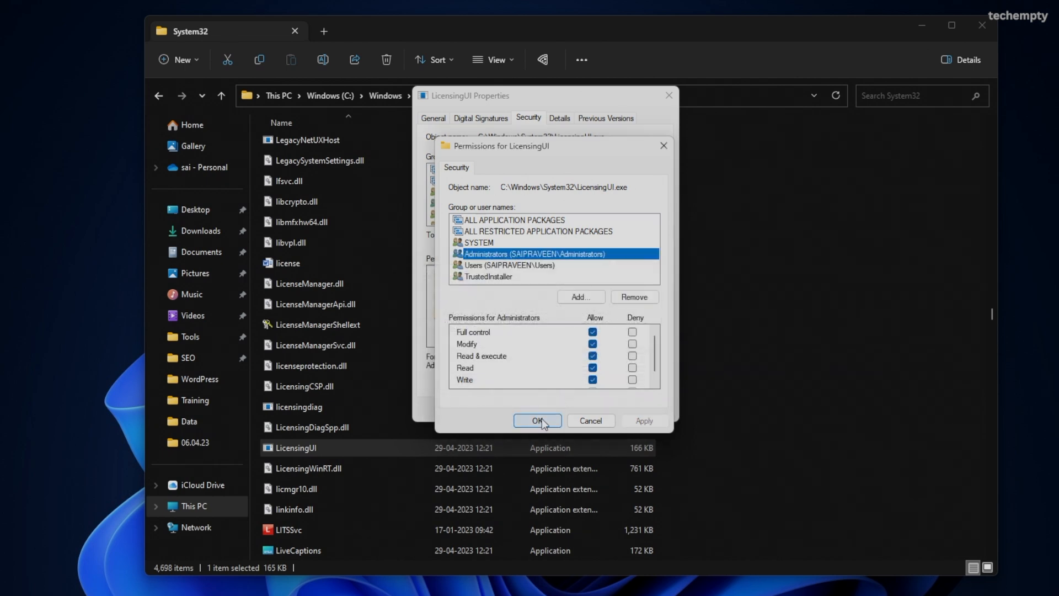
{"action": "left_click", "coordinate": [537, 420]}
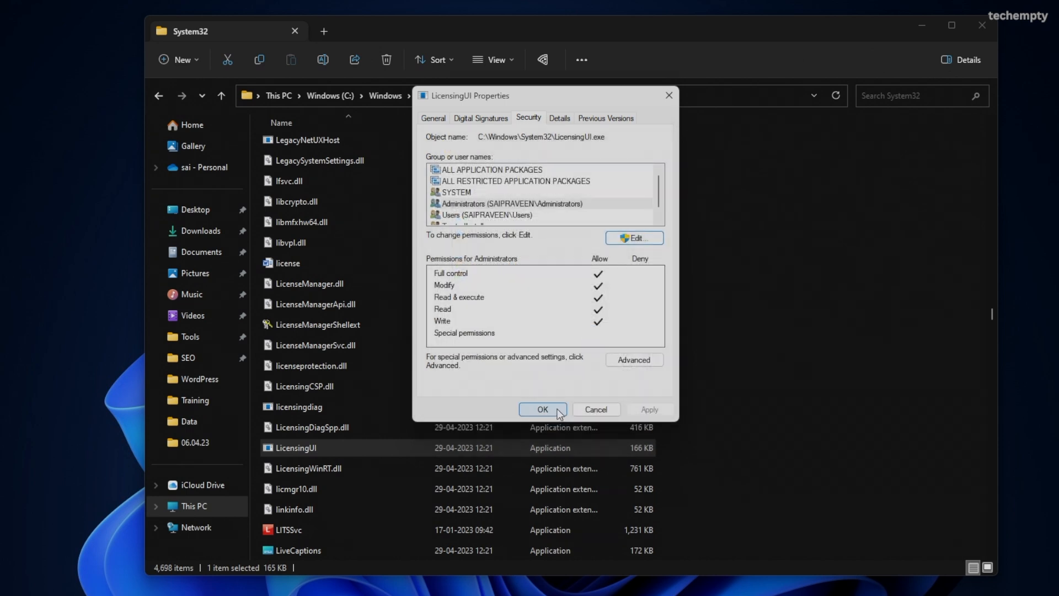
{"action": "left_click", "coordinate": [543, 409]}
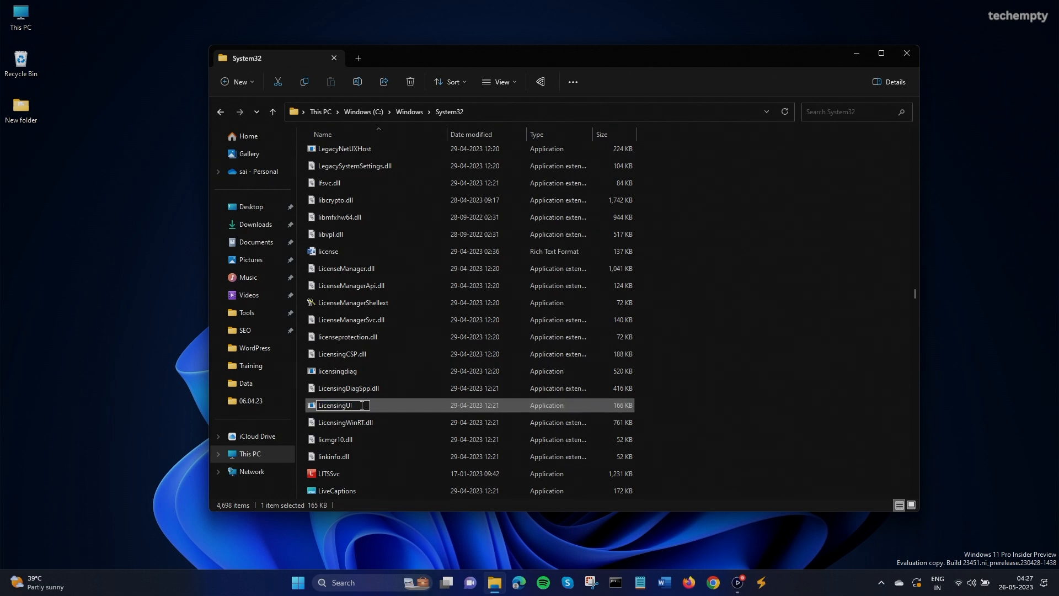
Step: Append '1' to LicensingUI's name to make it LicensingUI1
{"action": "type", "text": "1"}
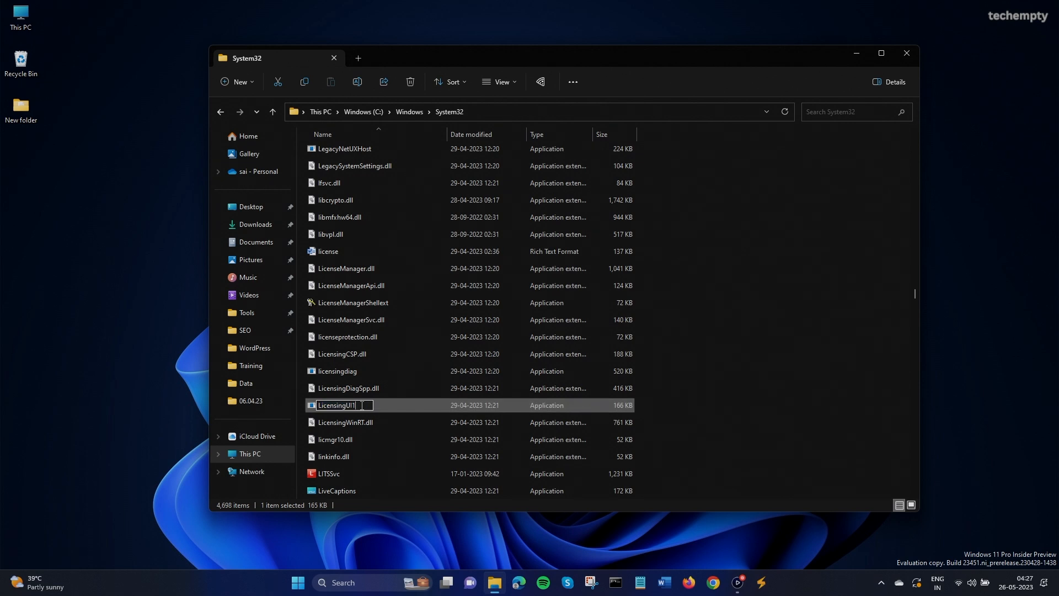